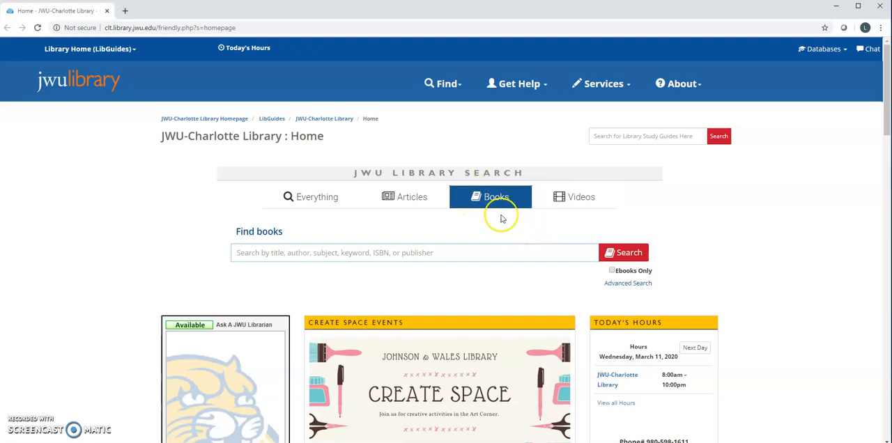
mouse_move(614, 276)
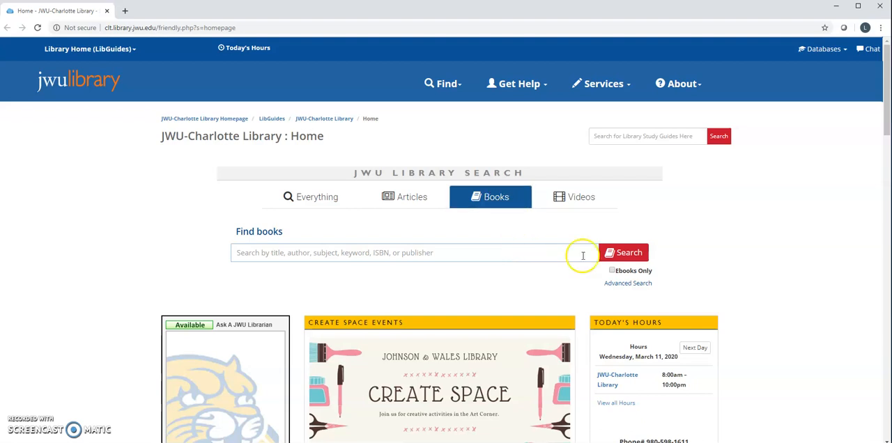
mouse_move(438, 253)
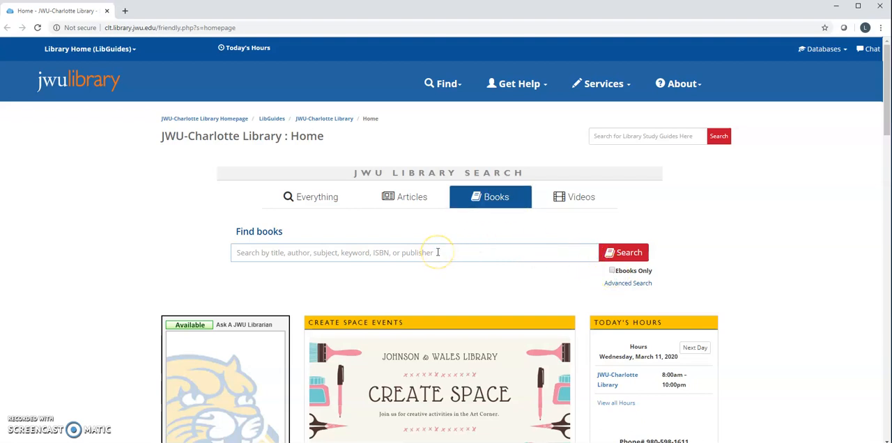
mouse_move(267, 257)
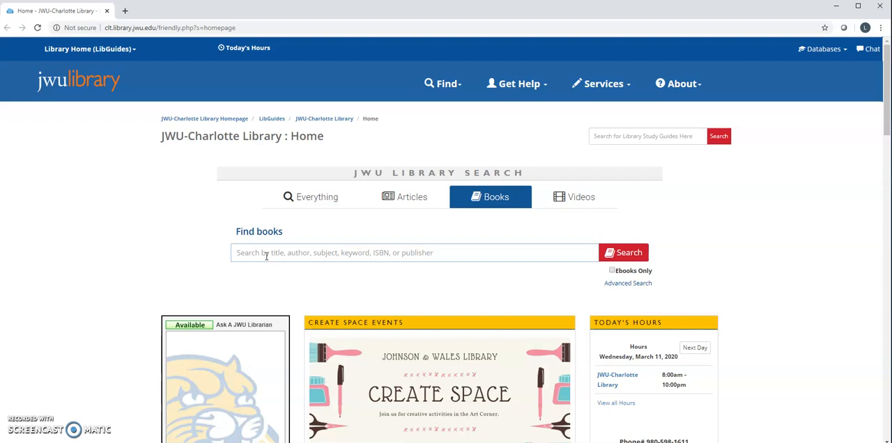
Search the library's Find books box for 'poverty' using the autocomplete suggestion.
type("p")
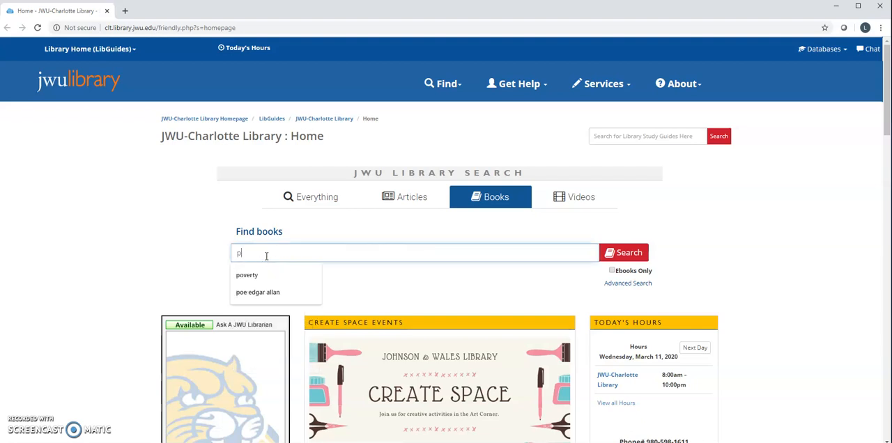
left_click(247, 274)
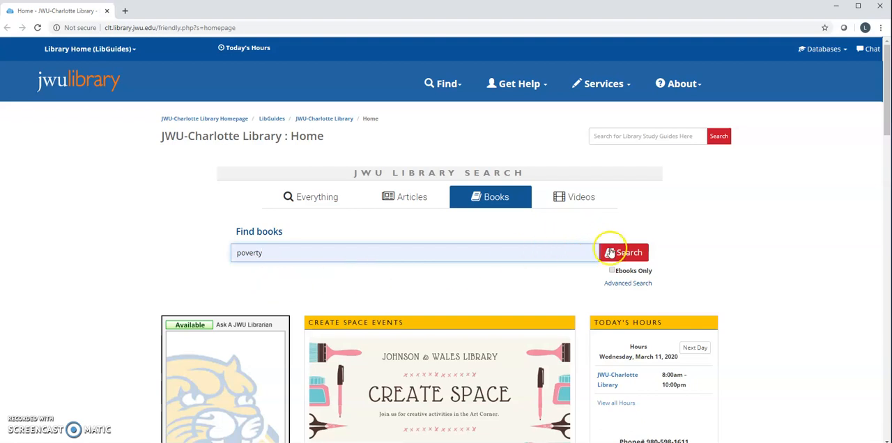
left_click(623, 252)
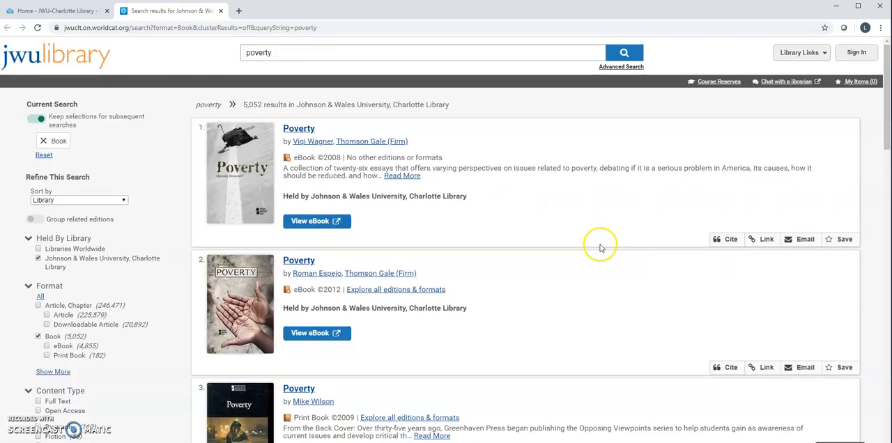
Tick Print Book under Format to cut the poverty results to 182.
scroll("down", 3)
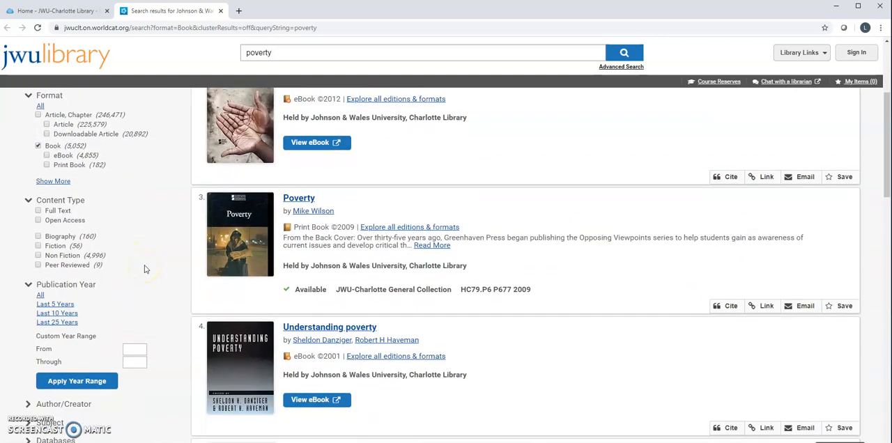
scroll("down", 3)
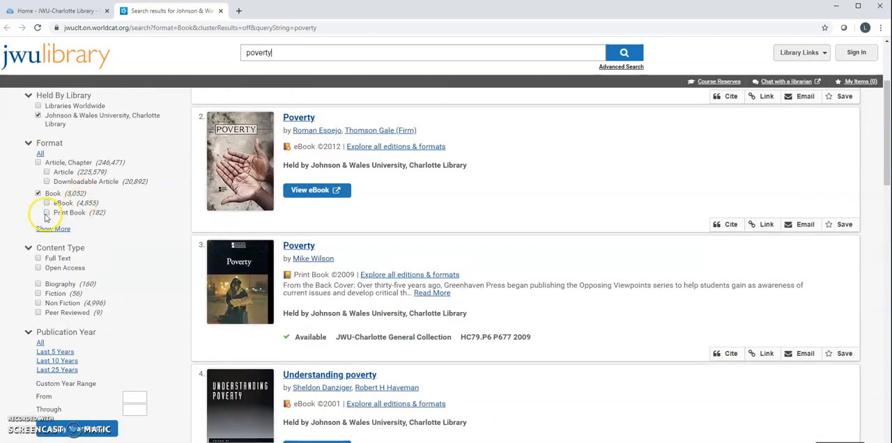
mouse_move(46, 212)
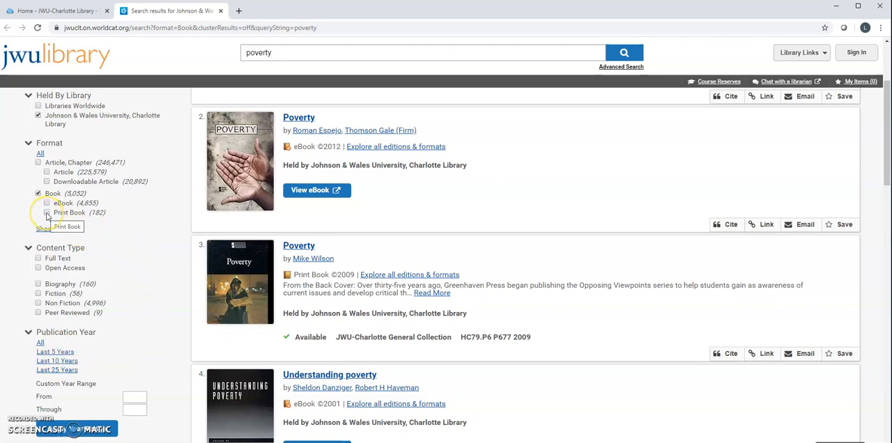
left_click(38, 211)
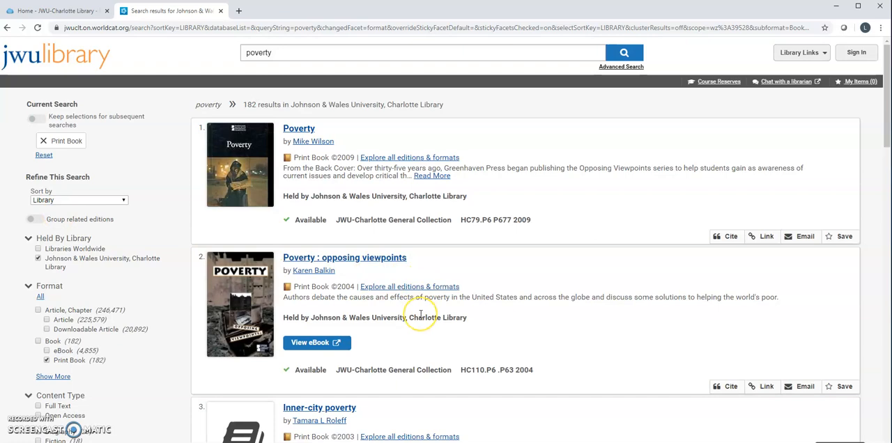
Open 'The end of poverty : economic possibilities for our time' by Jeffrey Sachs.
scroll("down", 3)
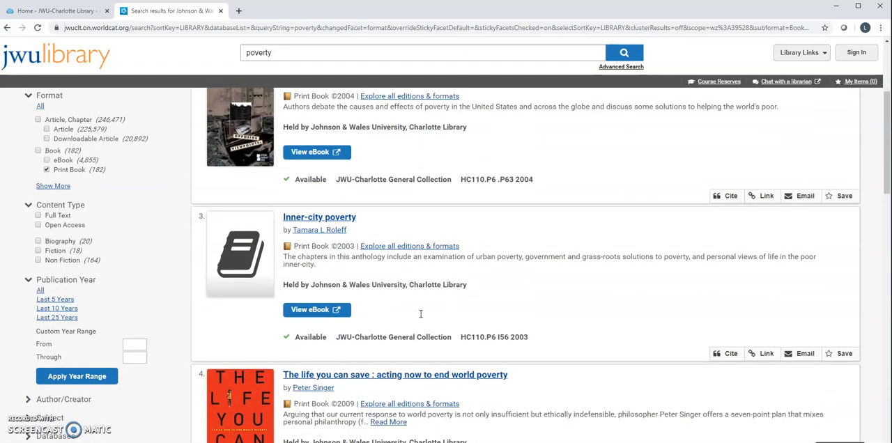
scroll("down", 3)
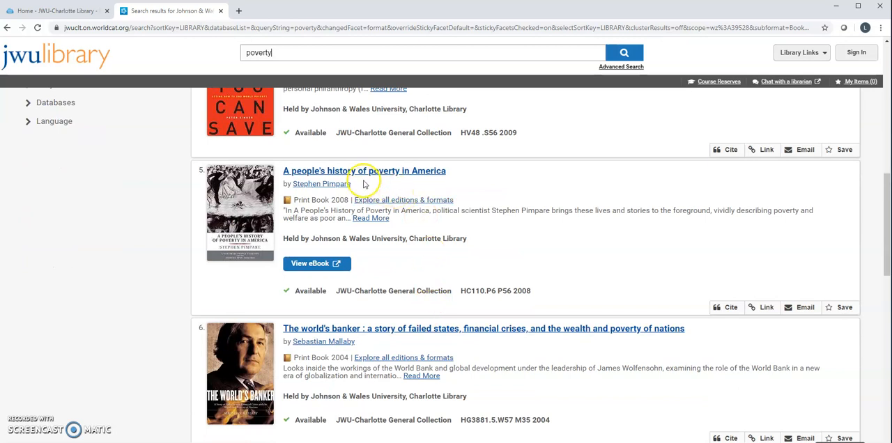
scroll("down", 3)
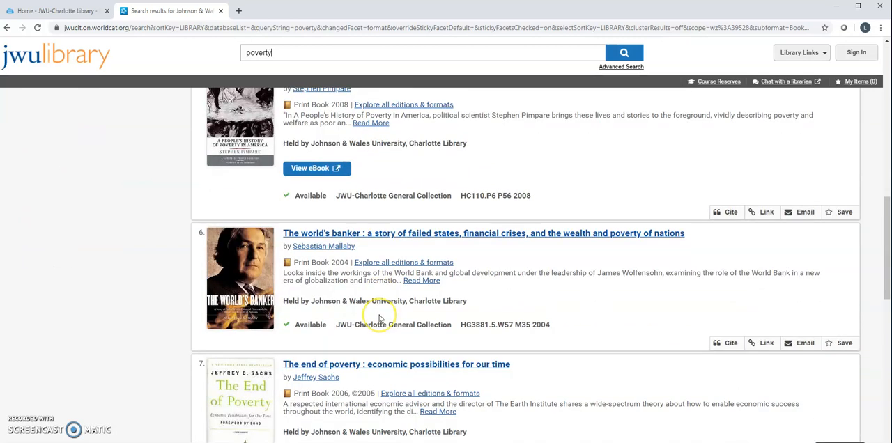
scroll("down", 3)
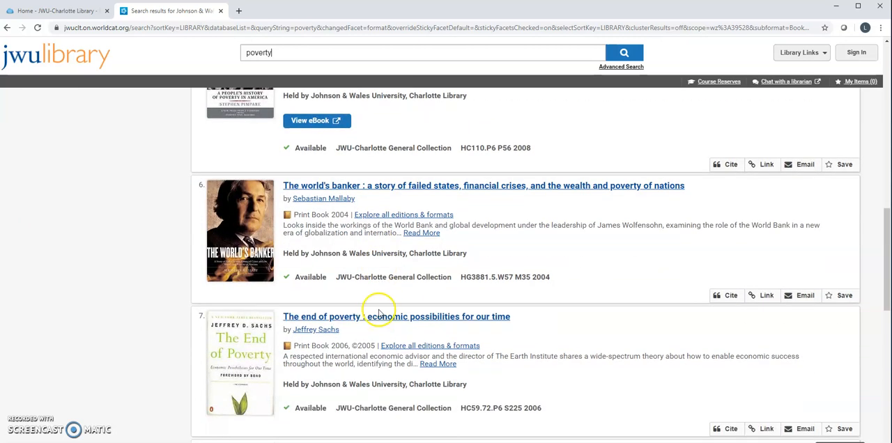
mouse_move(430, 327)
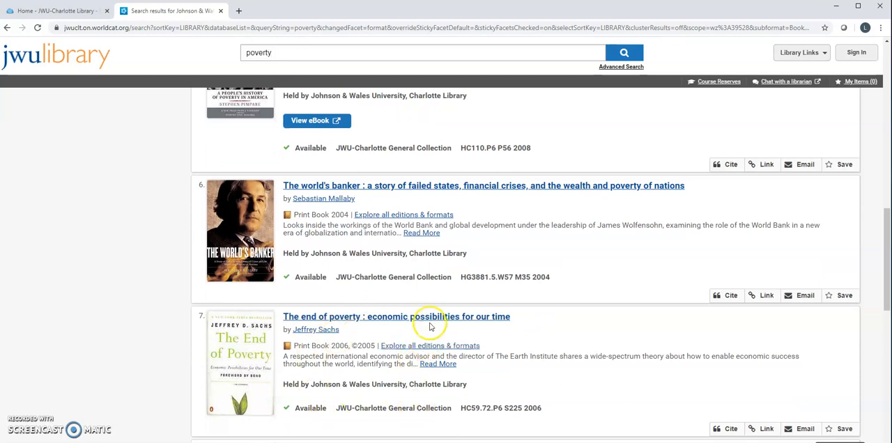
left_click(396, 317)
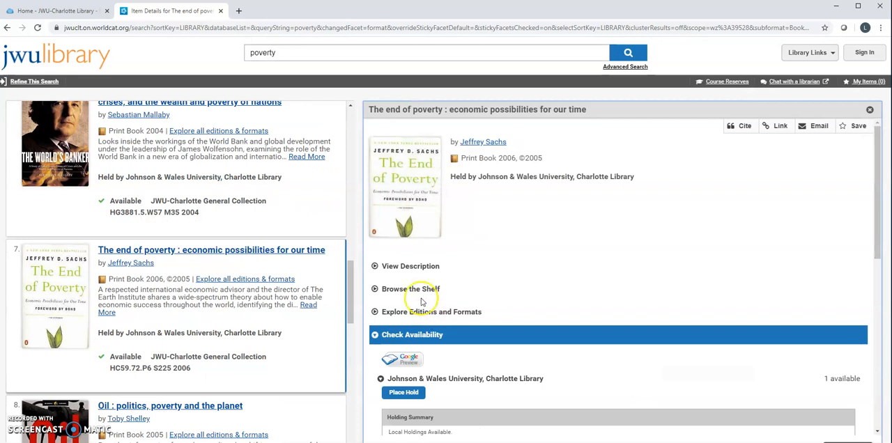
mouse_move(377, 268)
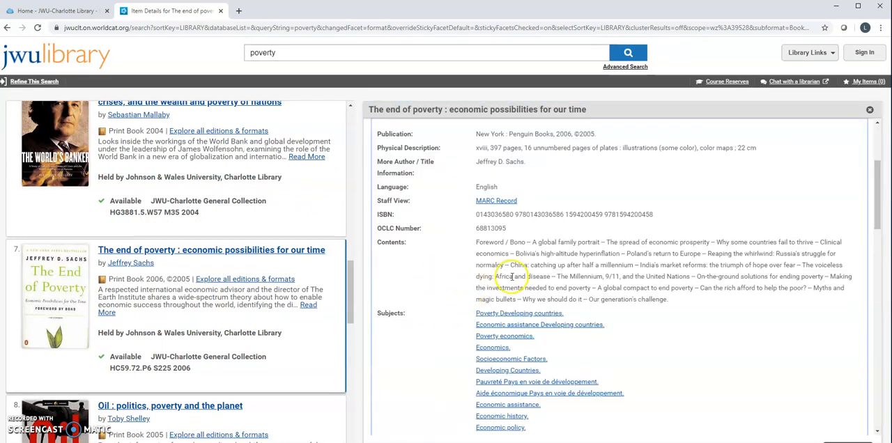
mouse_move(660, 276)
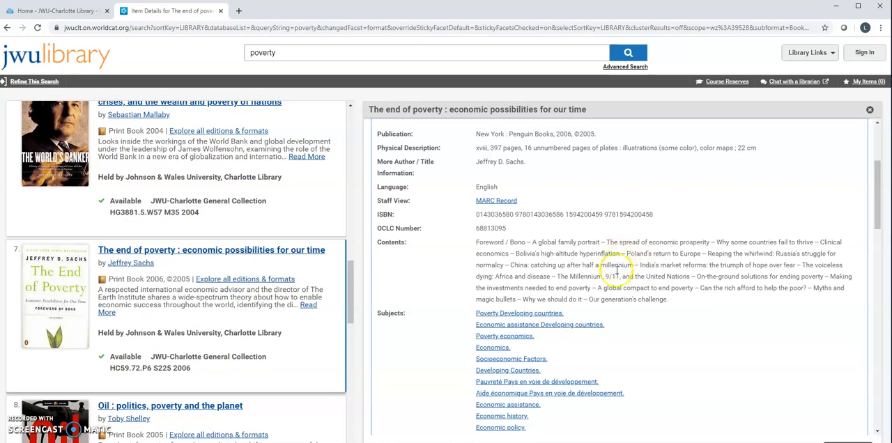
mouse_move(615, 296)
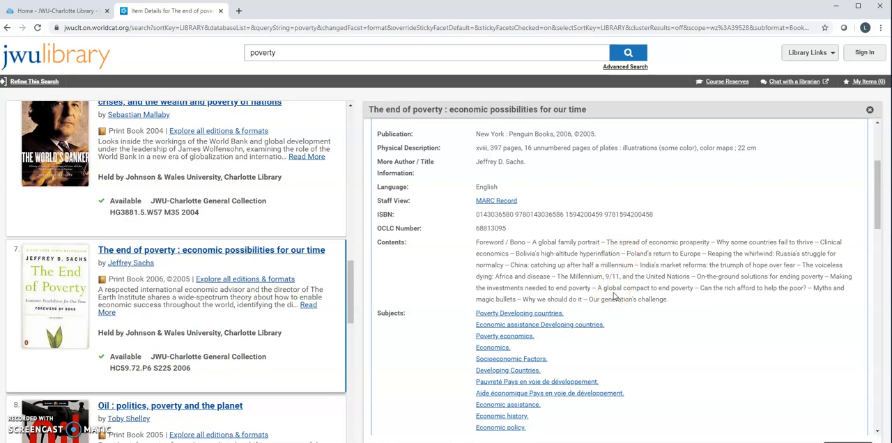
mouse_move(446, 249)
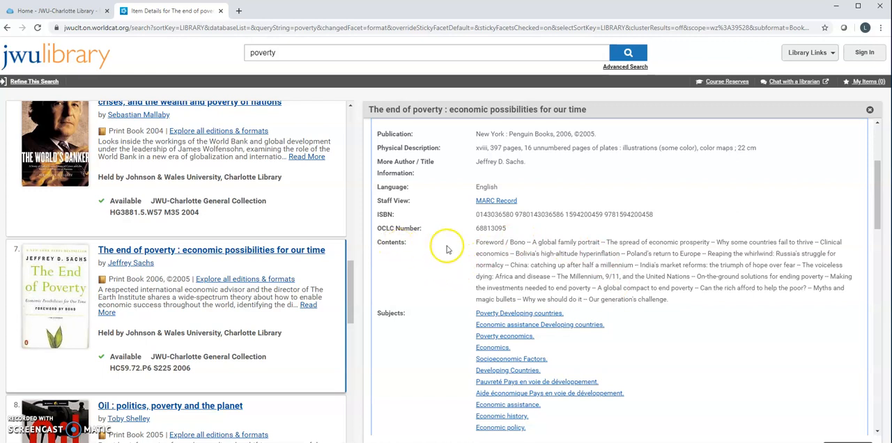
Scroll through the record's publication details, contents, subjects, summary and hold details.
scroll("down", 3)
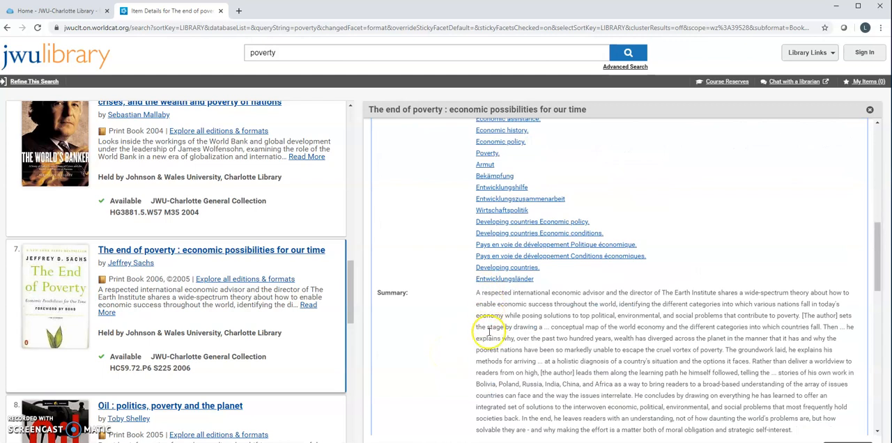
mouse_move(533, 335)
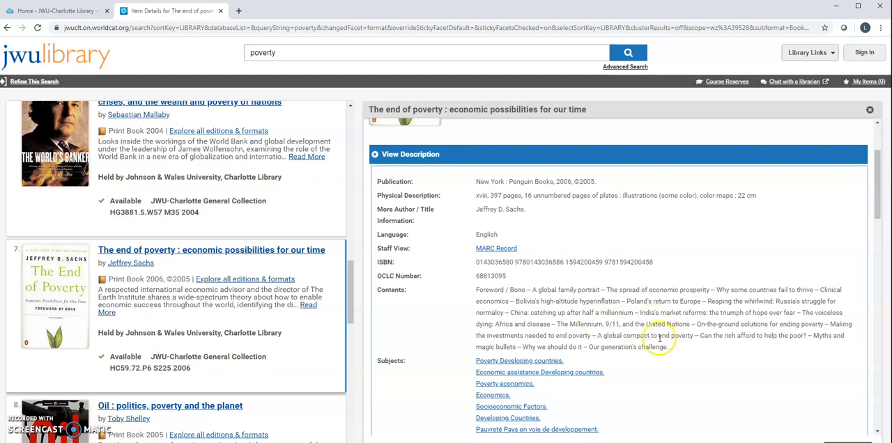
mouse_move(692, 391)
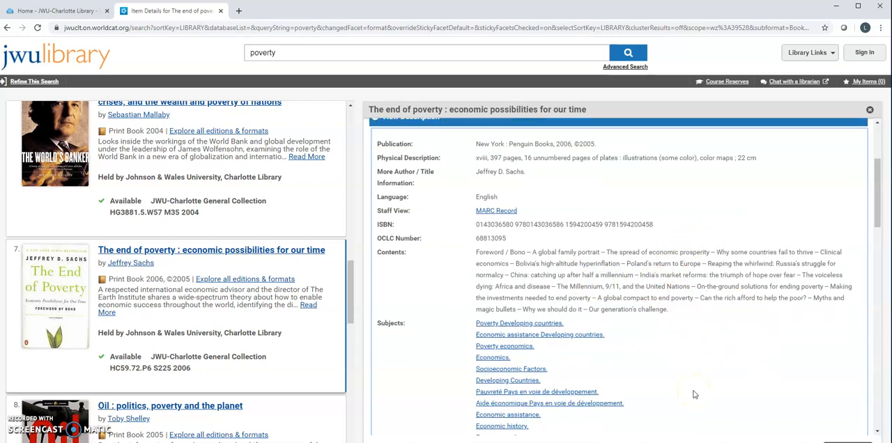
scroll("down", 3)
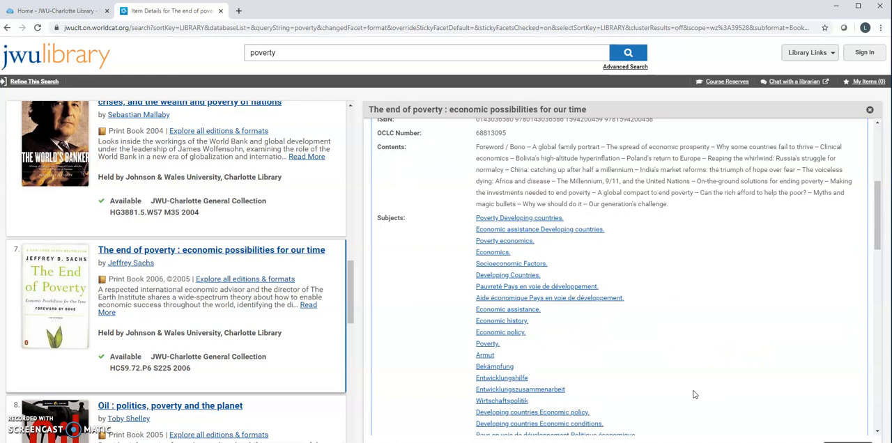
scroll("down", 3)
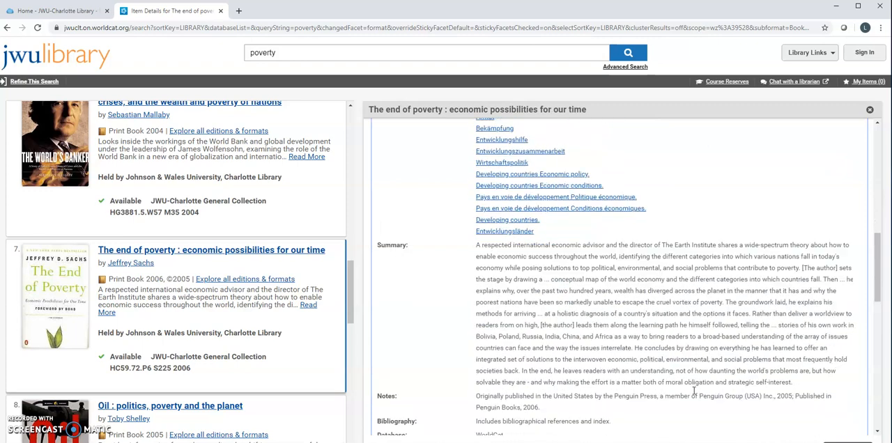
scroll("down", 3)
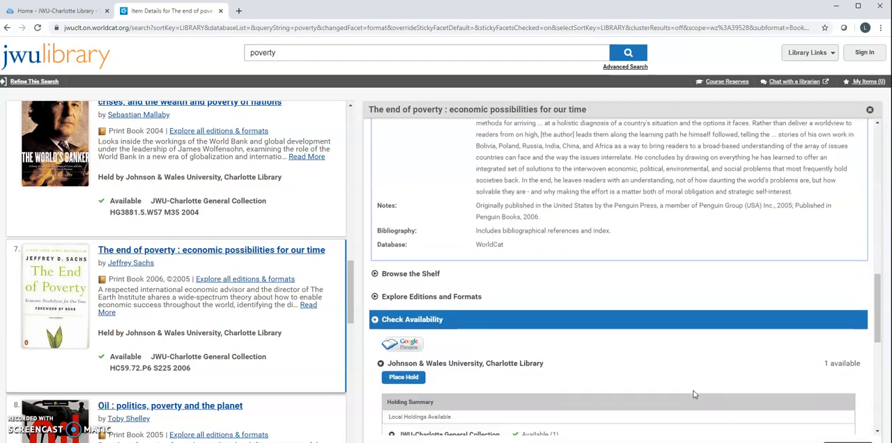
scroll("down", 3)
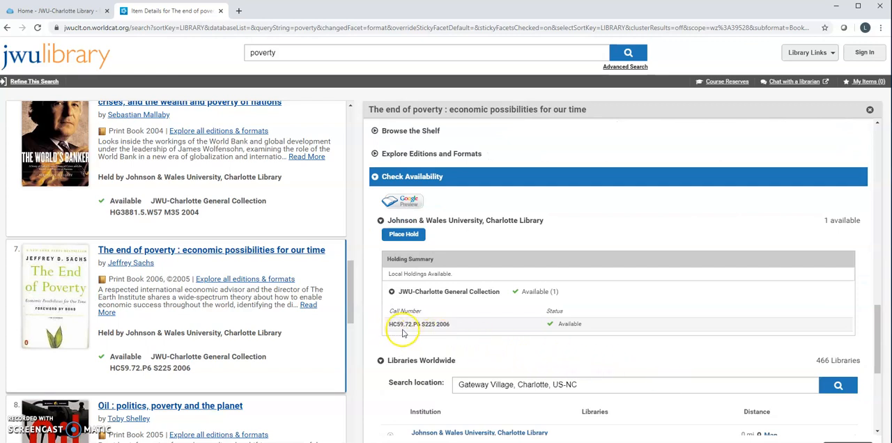
mouse_move(394, 336)
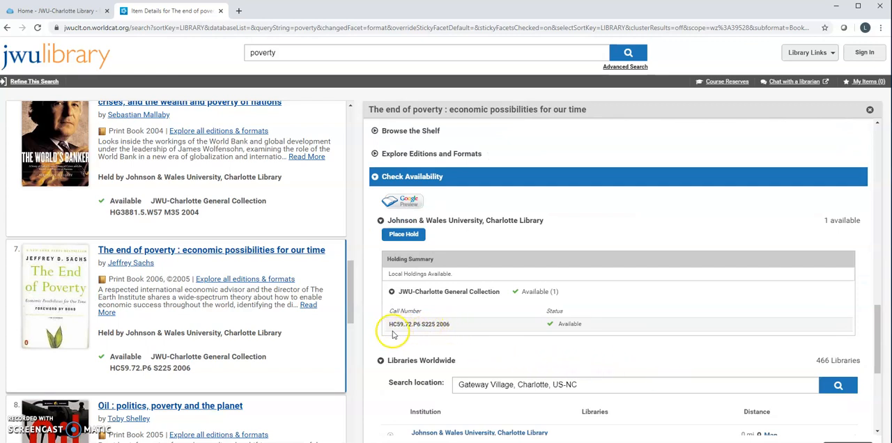
mouse_move(444, 334)
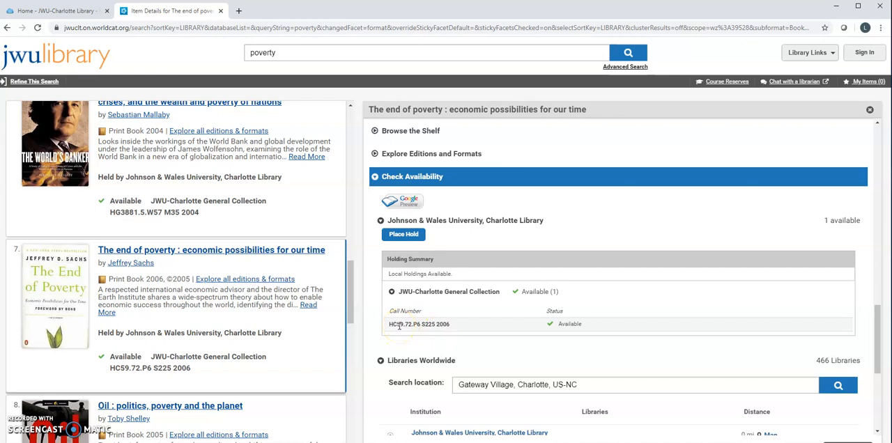
mouse_move(399, 332)
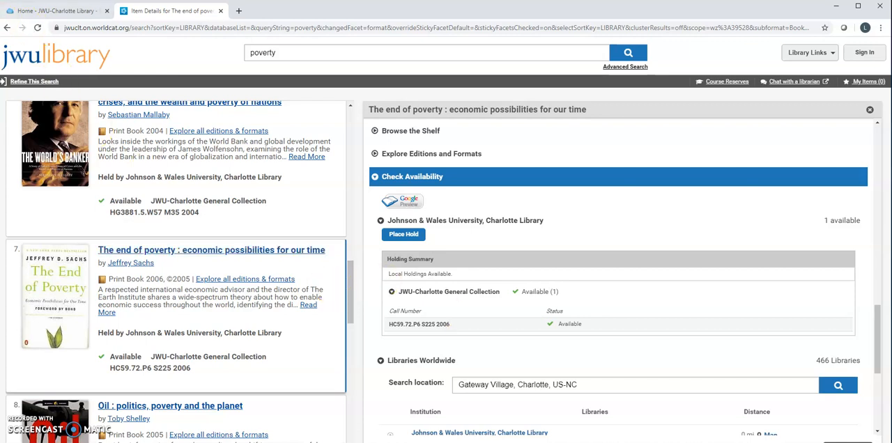
mouse_move(7, 28)
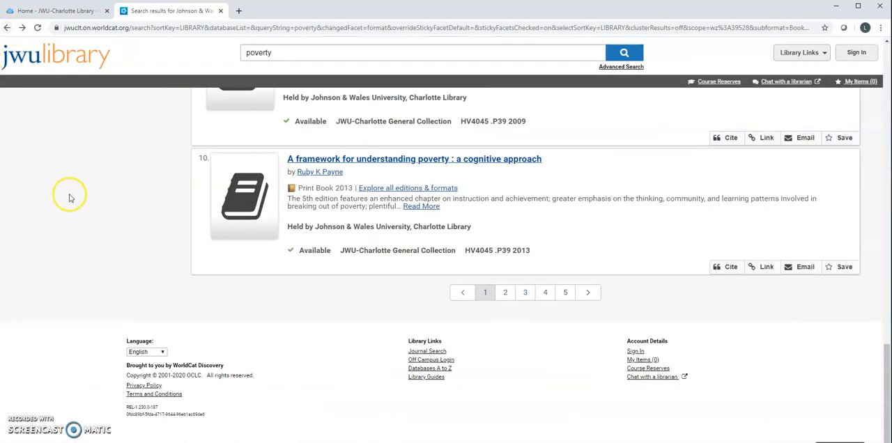
Uncheck Print Book so only eBooks remain, showing 4,855 titles like 'Poverty traps'.
scroll("up", 3)
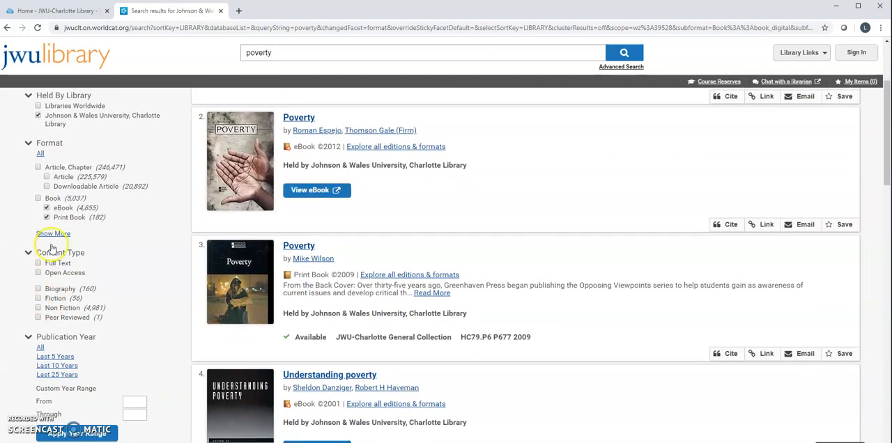
left_click(47, 208)
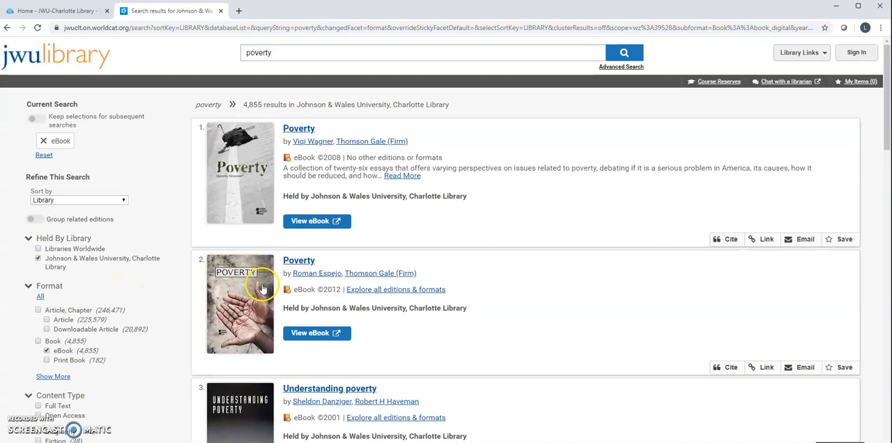
scroll("down", 3)
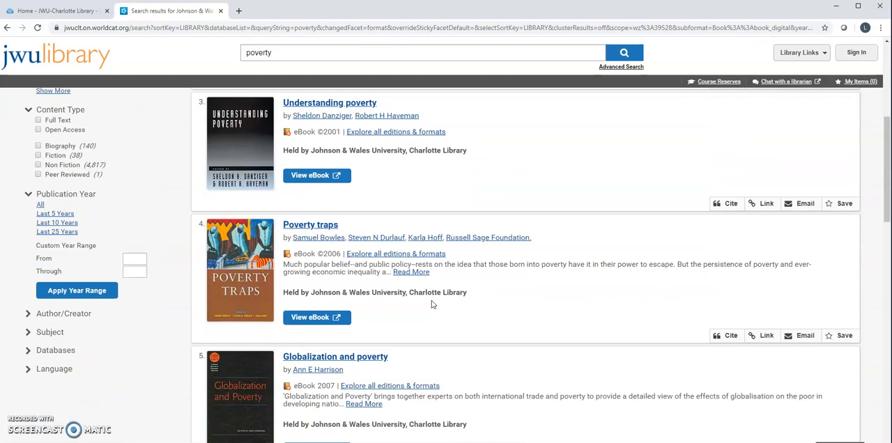
scroll("down", 3)
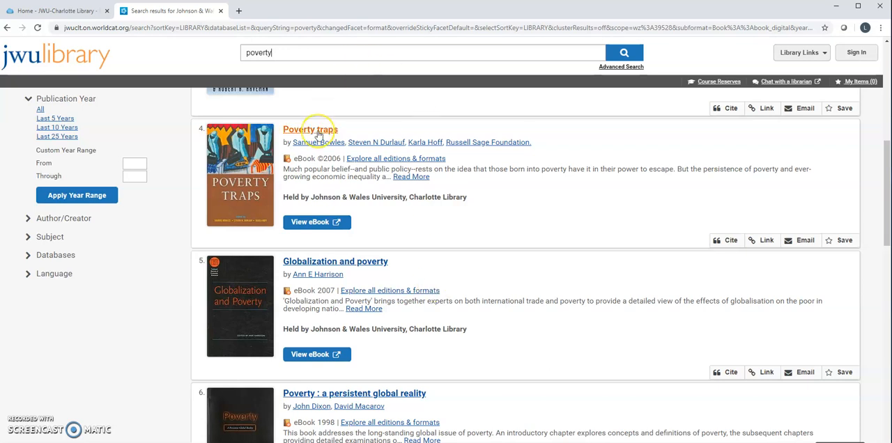
Open the 'Poverty traps' eBook record and scroll to its two online access links.
left_click(309, 130)
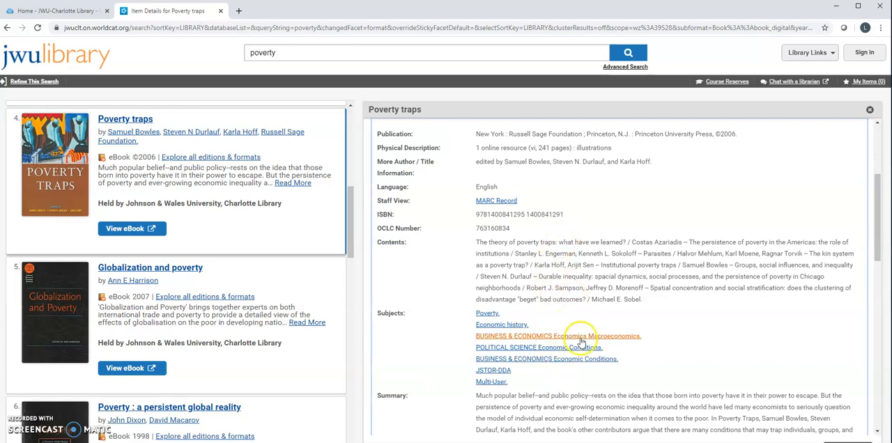
scroll("down", 3)
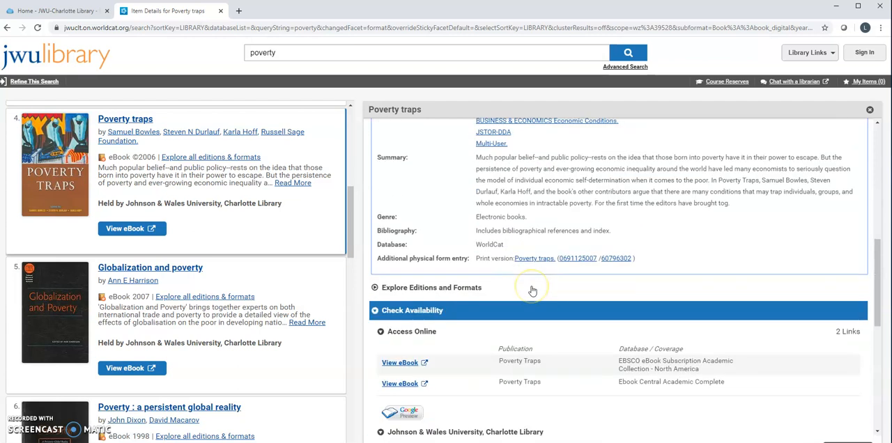
mouse_move(400, 362)
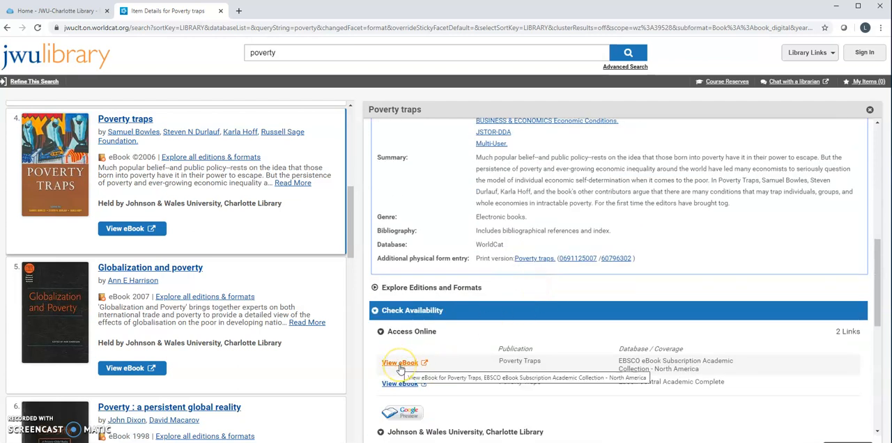
Open the EBSCO eBook Subscription Academic Collection copy of Poverty Traps.
left_click(400, 363)
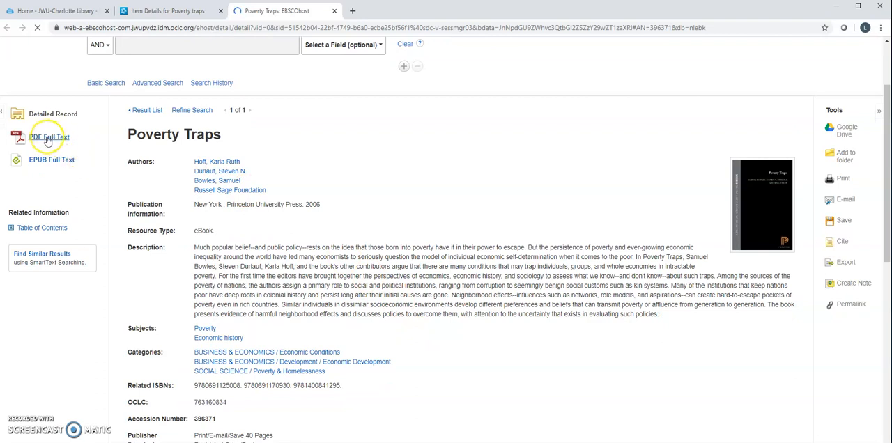
mouse_move(49, 136)
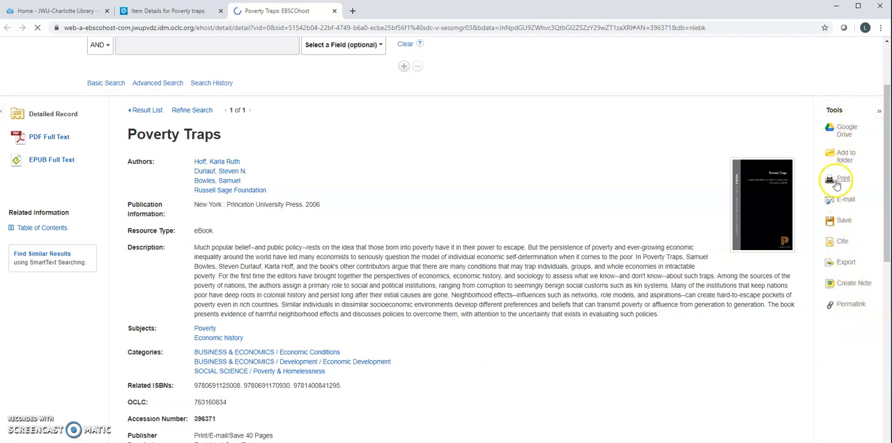
mouse_move(844, 203)
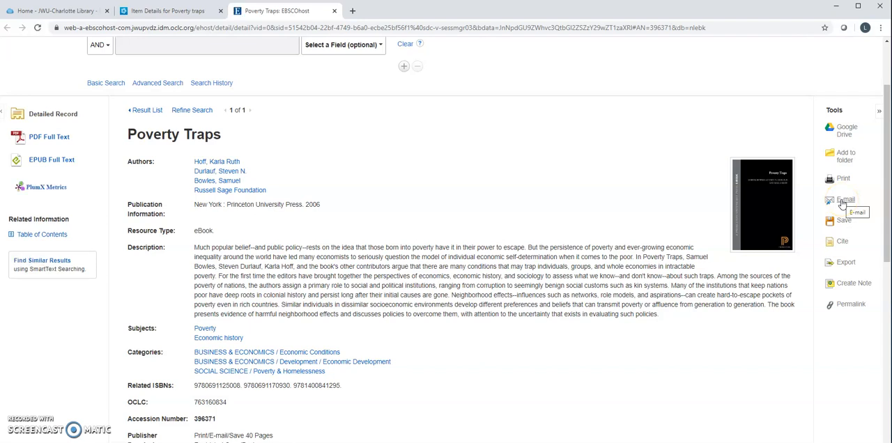
mouse_move(841, 209)
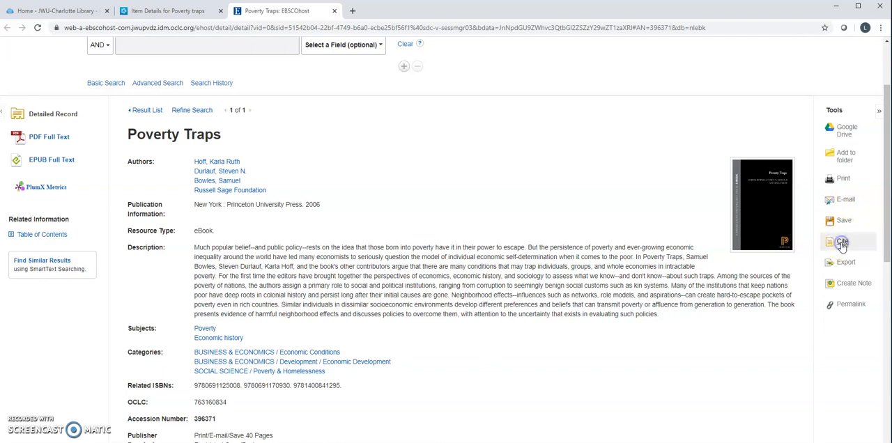
Show citation formats for Poverty Traps and highlight the MLA Works Cited entry.
left_click(843, 241)
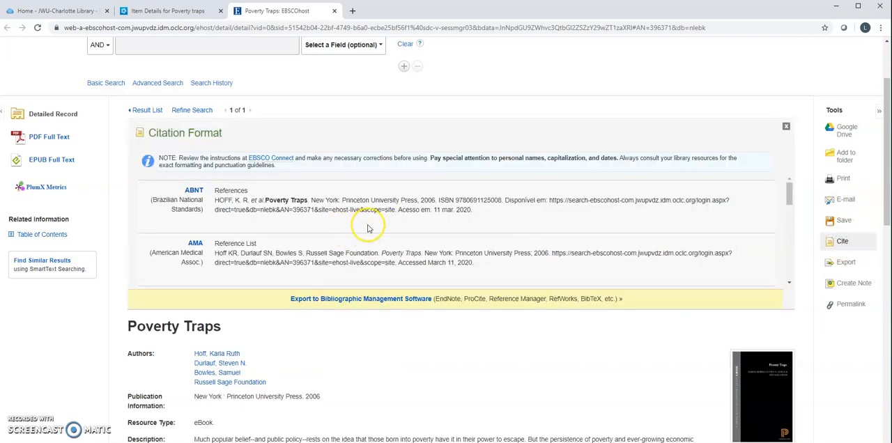
scroll("down", 3)
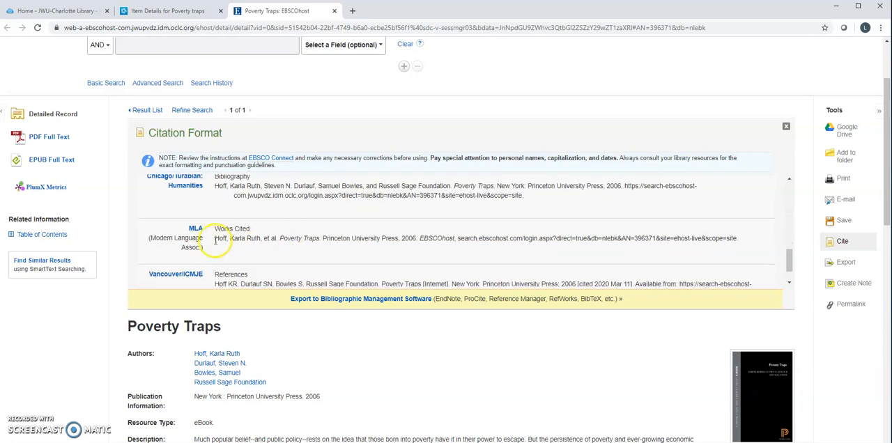
left_click_drag(215, 238, 437, 237)
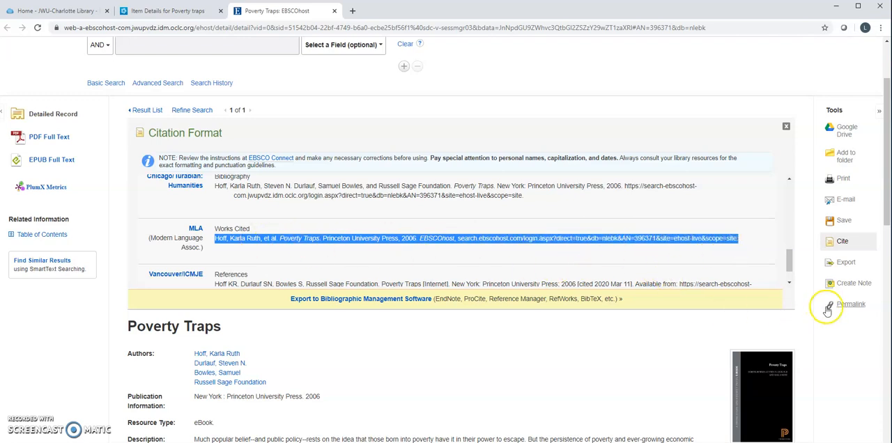
mouse_move(846, 200)
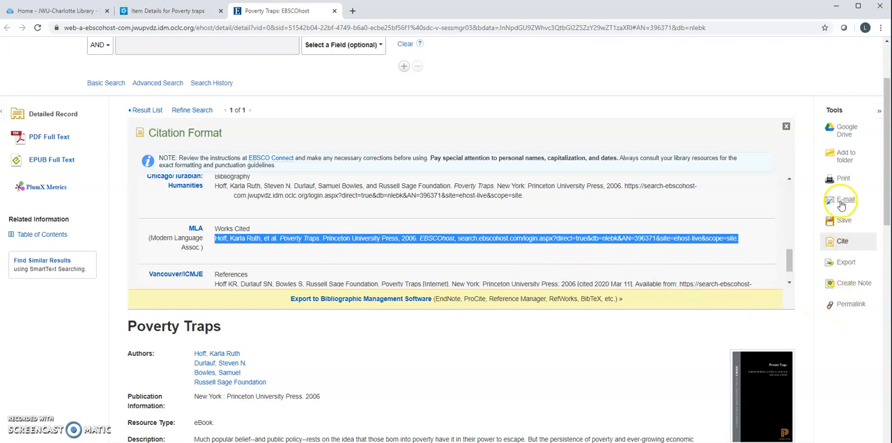
mouse_move(846, 282)
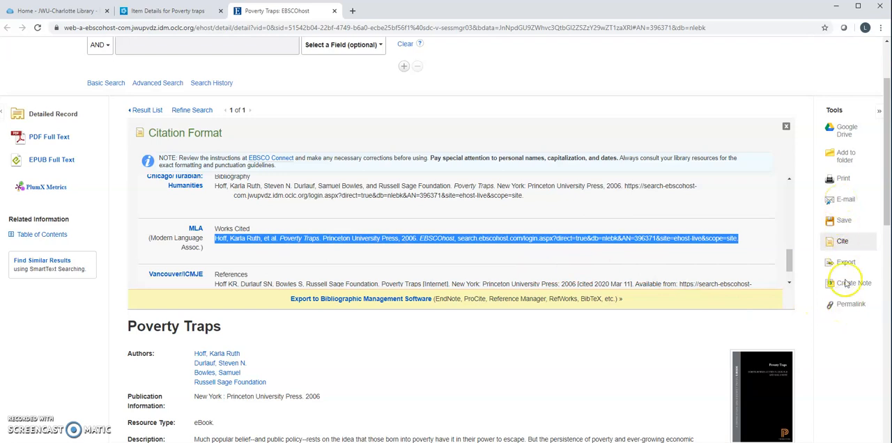
Generate a permanent link for the Poverty Traps record.
left_click(851, 305)
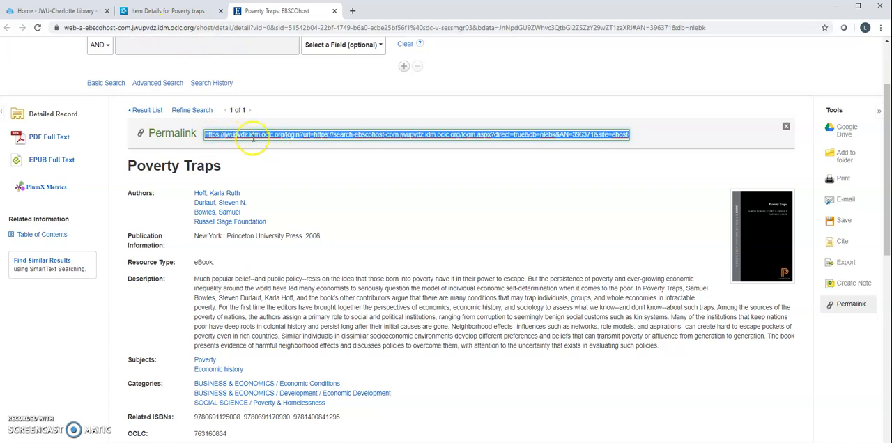
mouse_move(277, 139)
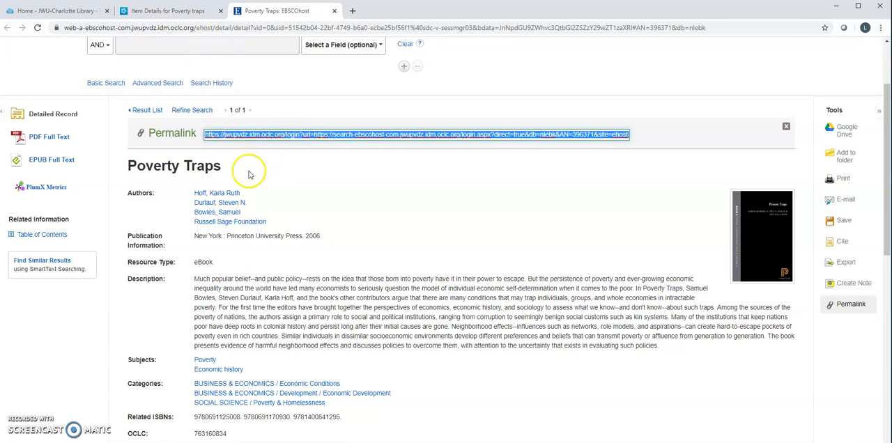
scroll("down", 3)
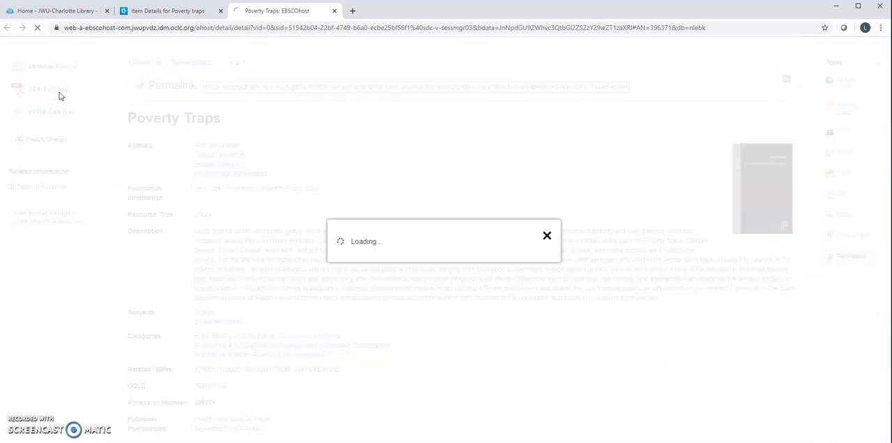
Open the PDF full text and scroll the contents page to Chapter 5.
left_click(47, 90)
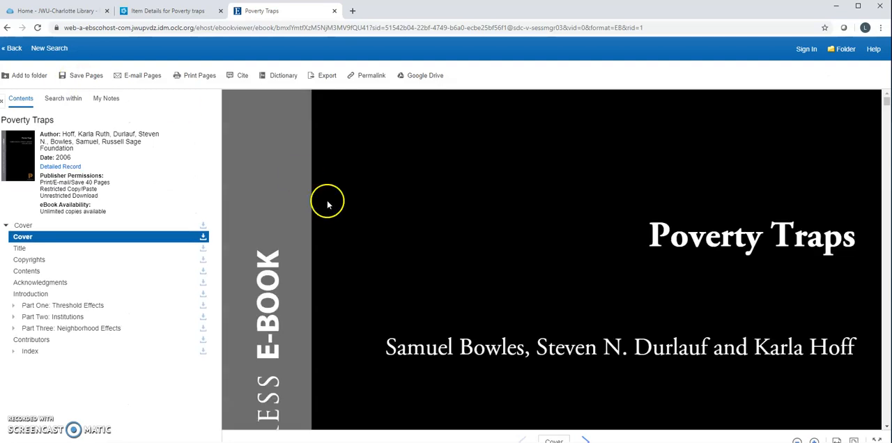
mouse_move(43, 274)
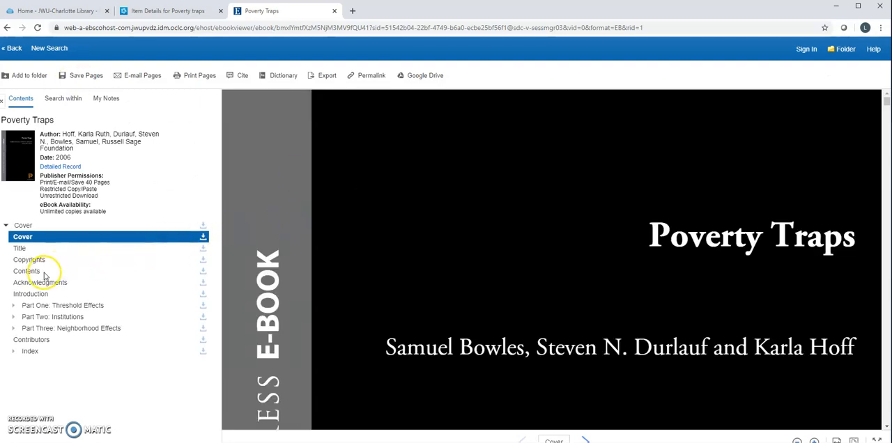
left_click(27, 271)
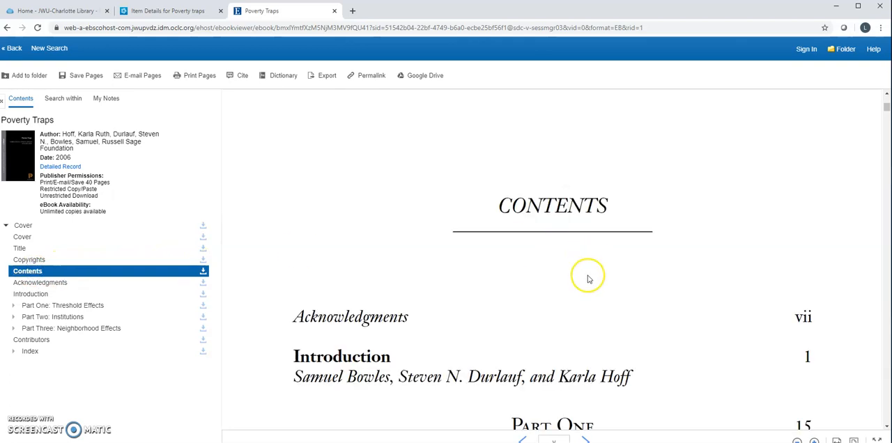
scroll("down", 3)
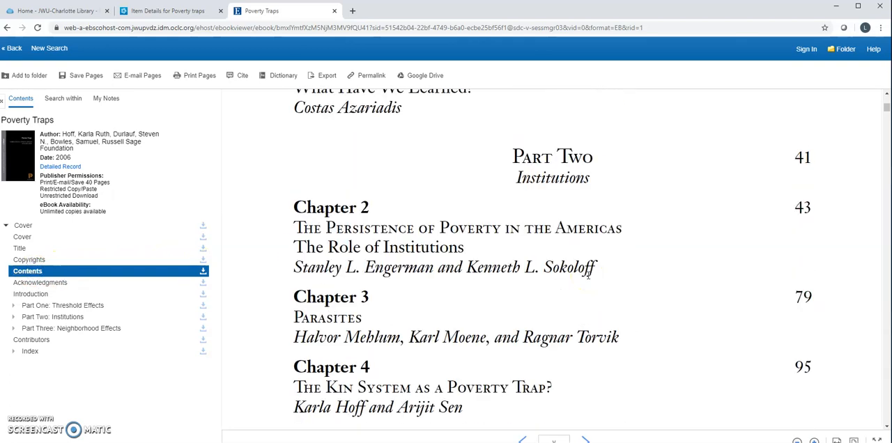
scroll("down", 3)
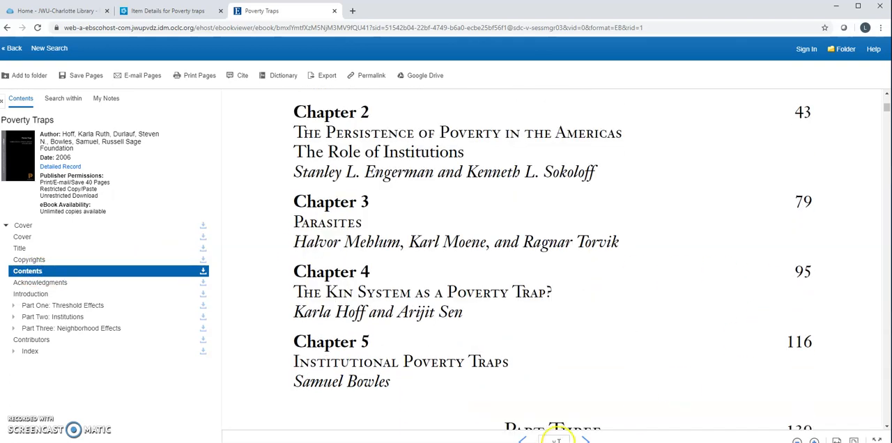
mouse_move(117, 329)
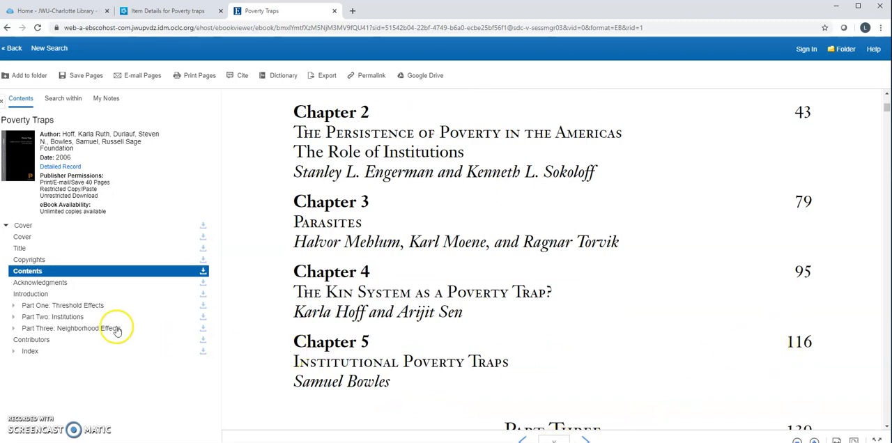
Expand Parts Two and Three in the contents and read Chapter 7, Durable Inequality.
left_click(13, 316)
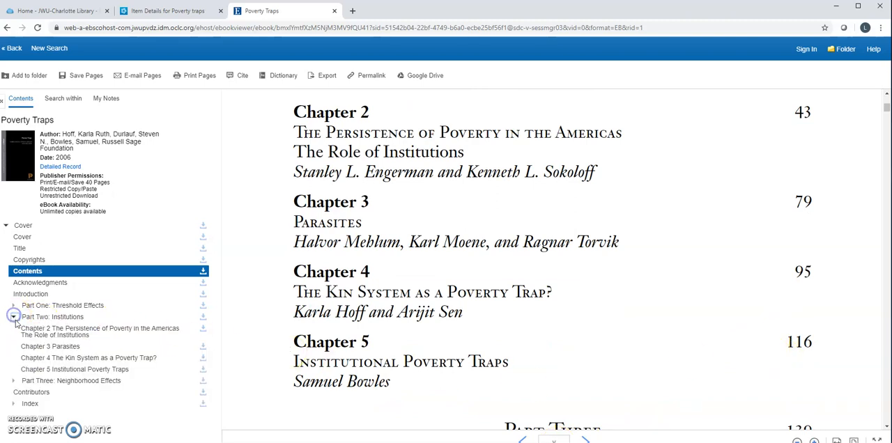
left_click(14, 381)
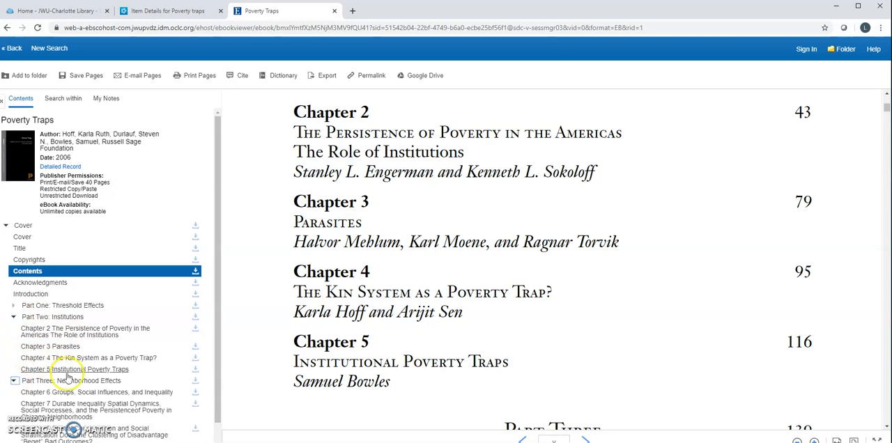
mouse_move(91, 410)
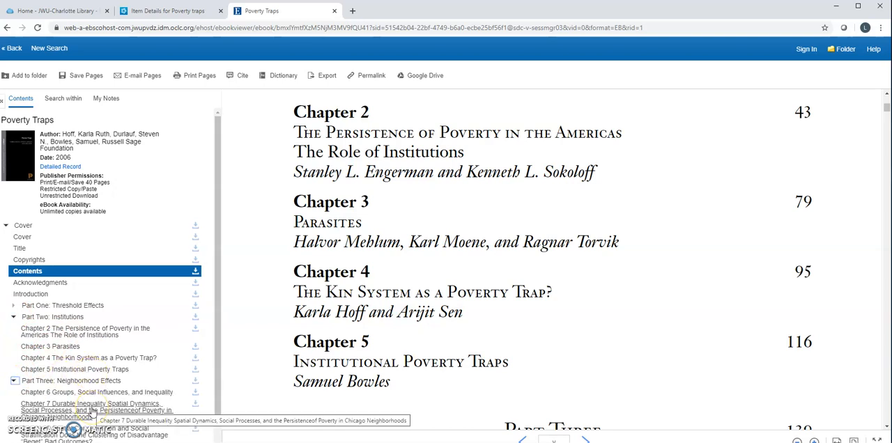
left_click(96, 411)
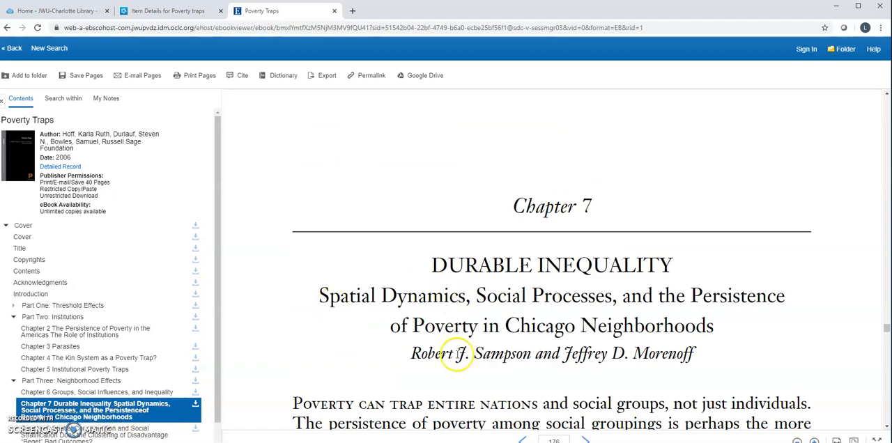
scroll("down", 3)
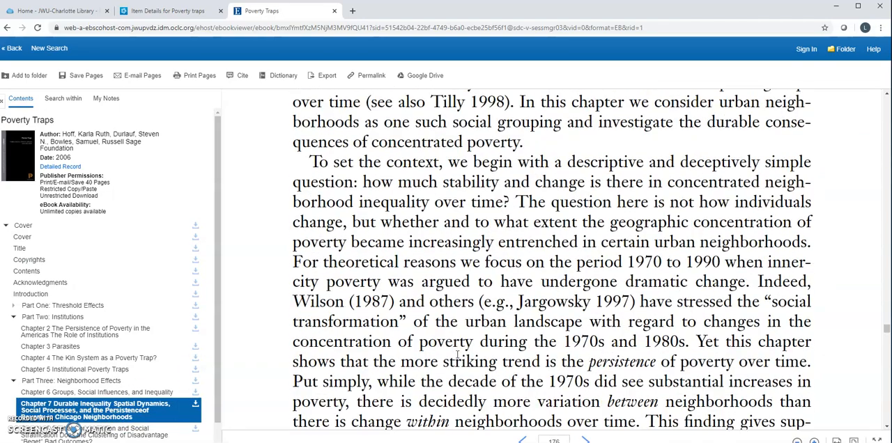